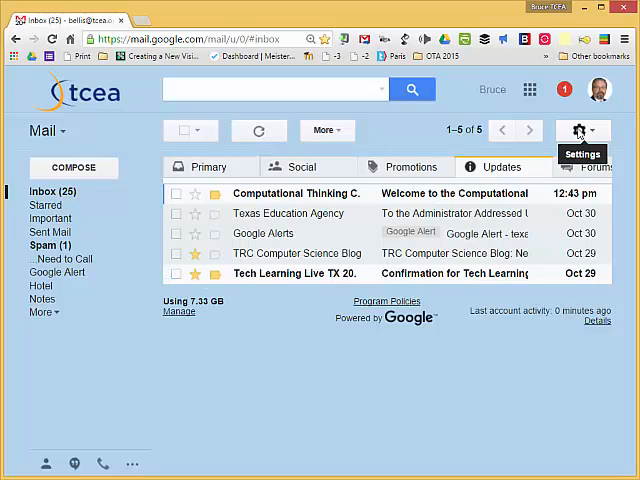
# Step: Reach Gmail's full Settings page from the gear menu
pyautogui.click(578, 130)
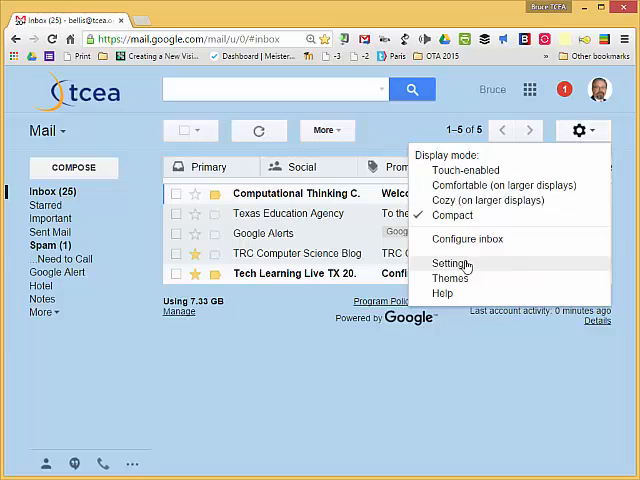
pyautogui.click(452, 264)
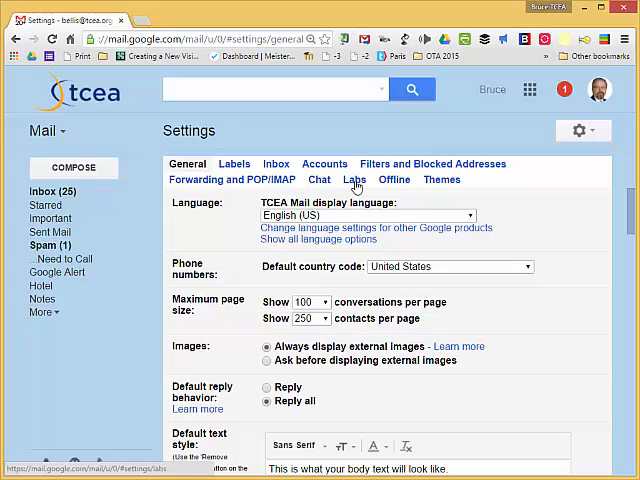
# Step: Go to the Labs list and scroll down to the Quick Links lab to enable it
pyautogui.click(356, 180)
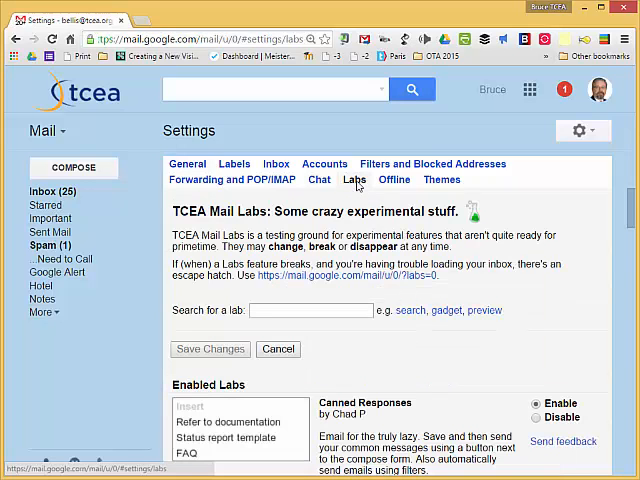
pyautogui.moveTo(350, 228)
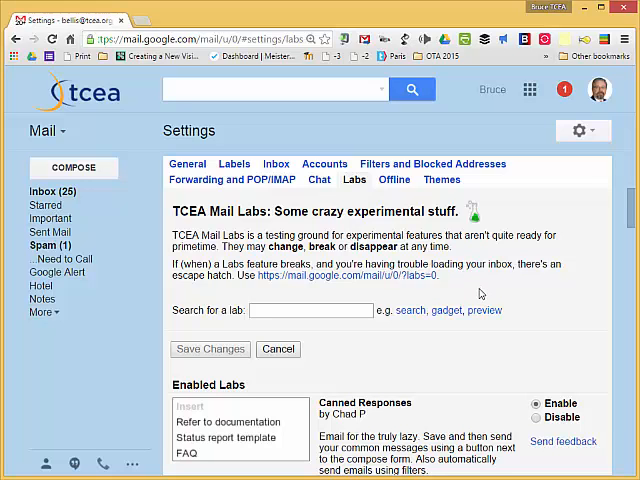
pyautogui.scroll(-3)
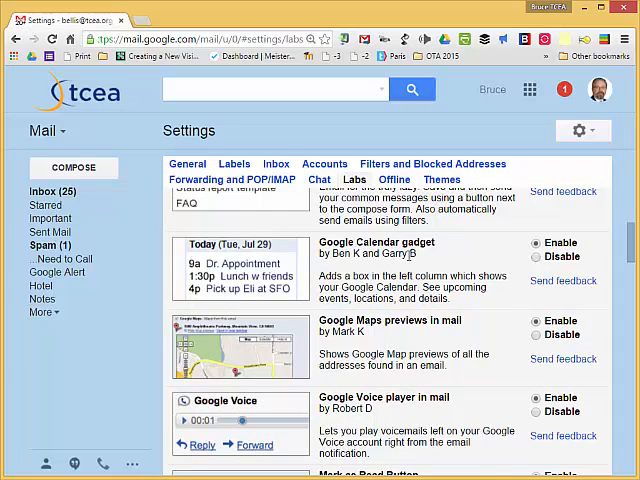
pyautogui.scroll(-3)
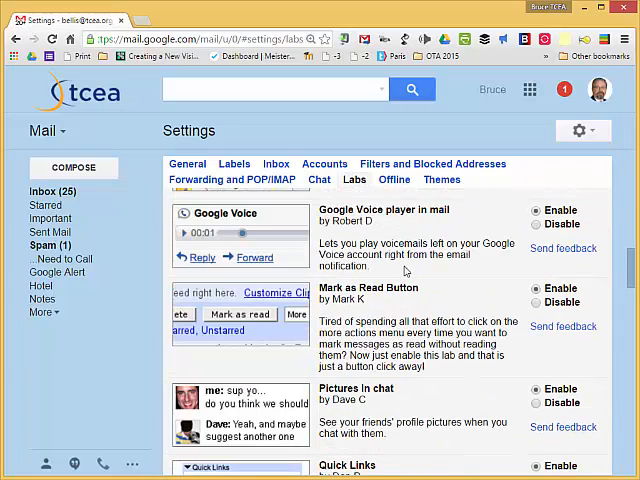
pyautogui.scroll(-3)
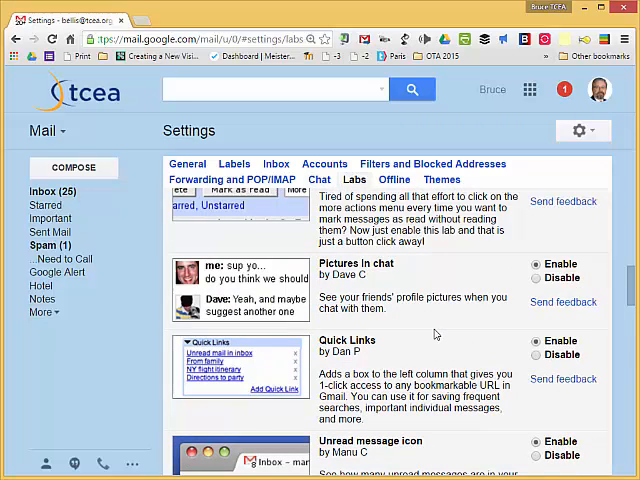
pyautogui.moveTo(436, 336)
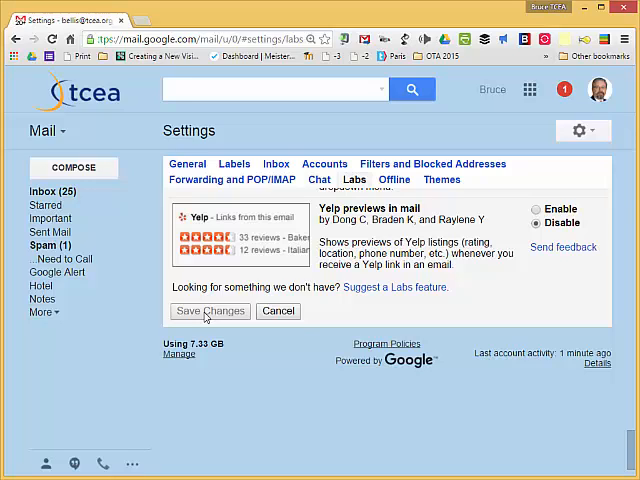
pyautogui.moveTo(112, 176)
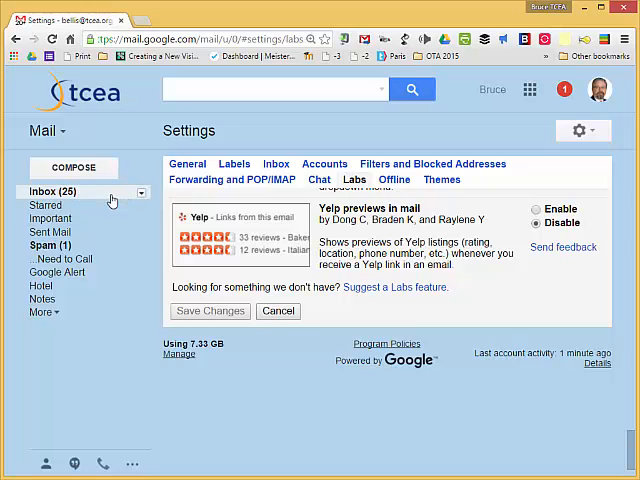
# Step: Leave Settings and return to the inbox message list
pyautogui.click(394, 180)
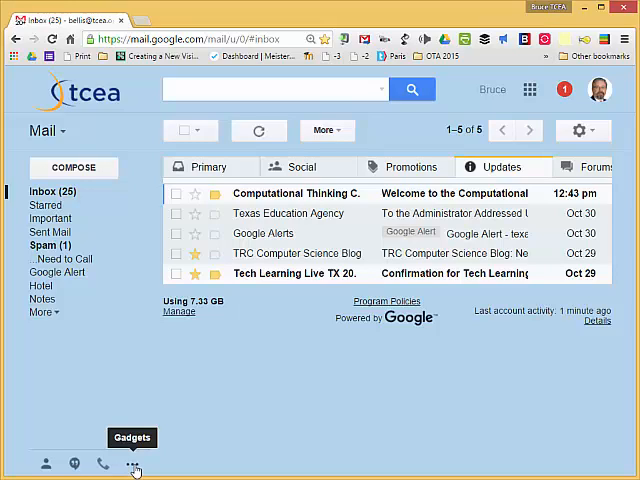
# Step: Show the sidebar gadgets, collapse Google Calendar and expand the saved Quick Links list
pyautogui.click(132, 464)
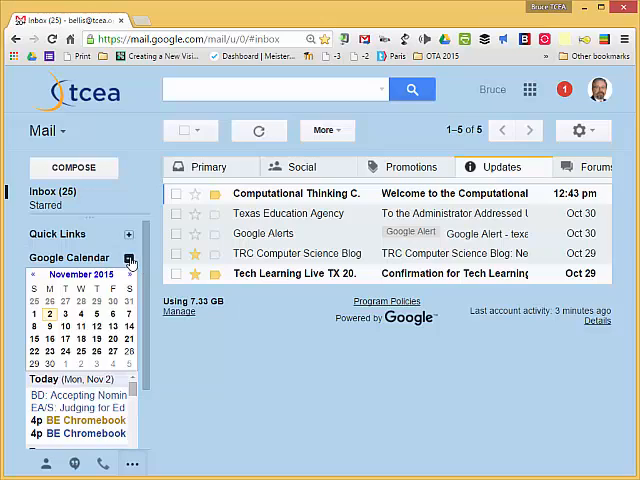
pyautogui.click(130, 258)
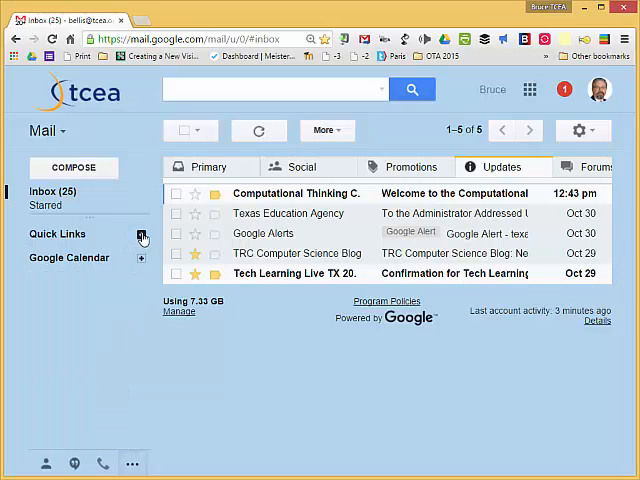
pyautogui.click(140, 234)
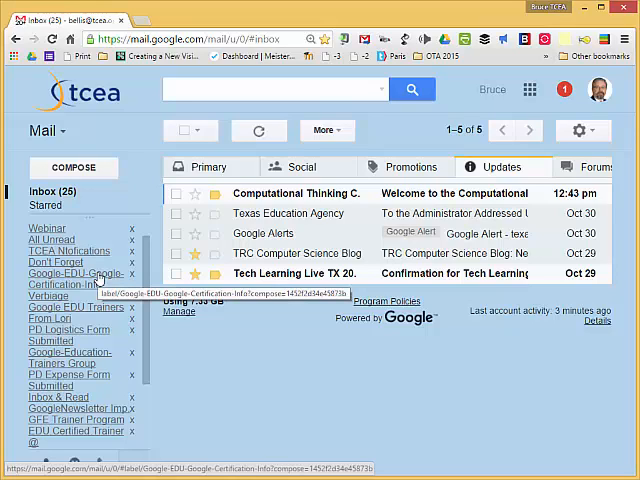
pyautogui.moveTo(72, 308)
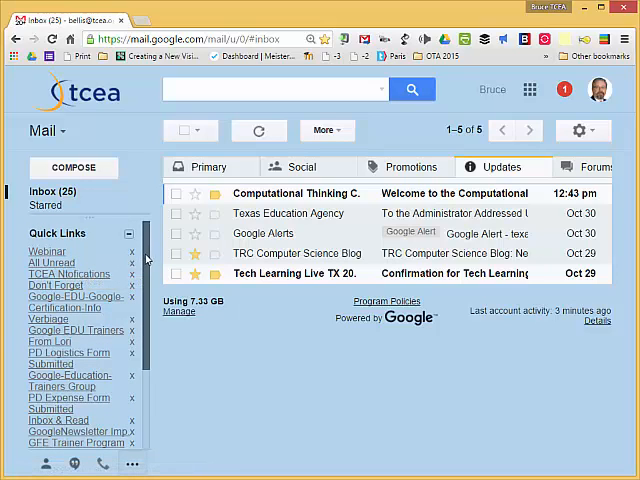
pyautogui.scroll(-3)
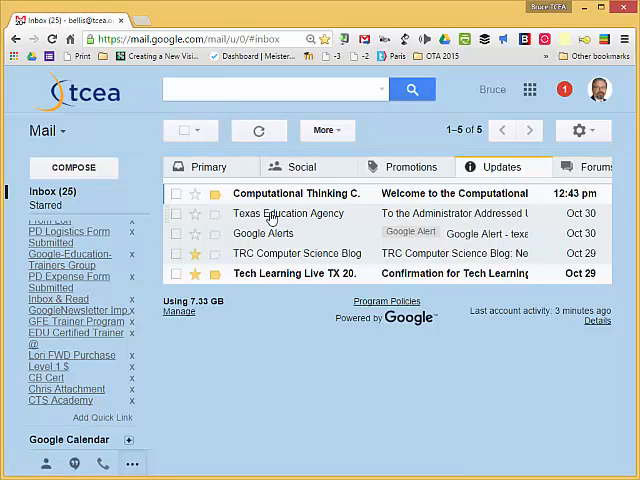
pyautogui.moveTo(288, 212)
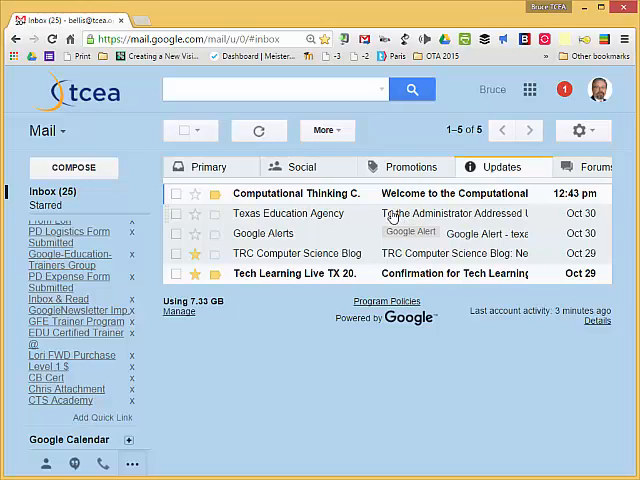
# Step: Select the Texas Education Agency sender's address from the message details, then return to the inbox
pyautogui.click(290, 212)
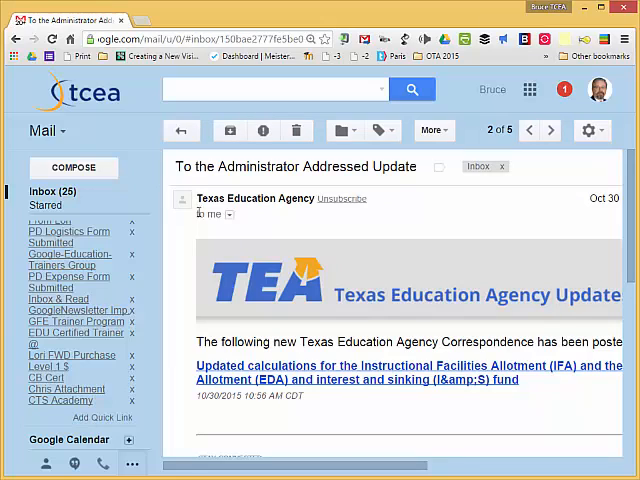
pyautogui.click(228, 212)
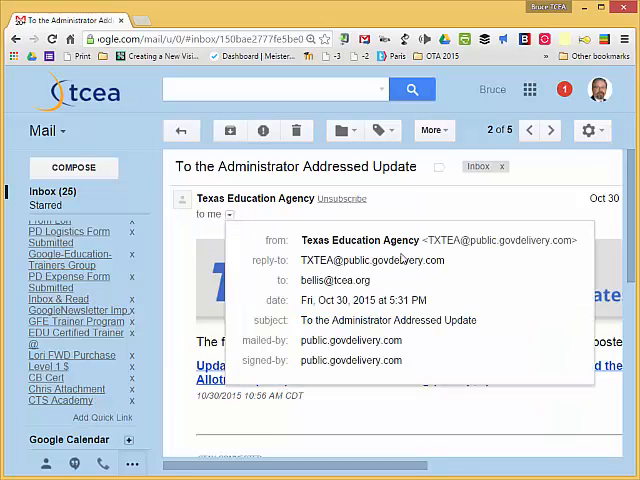
pyautogui.doubleClick(500, 240)
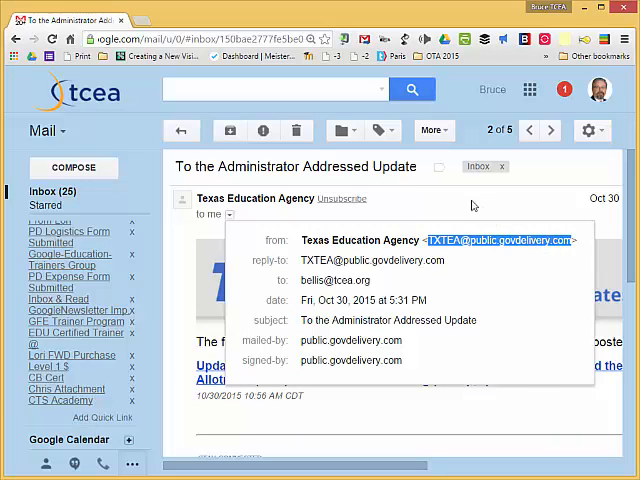
pyautogui.click(228, 214)
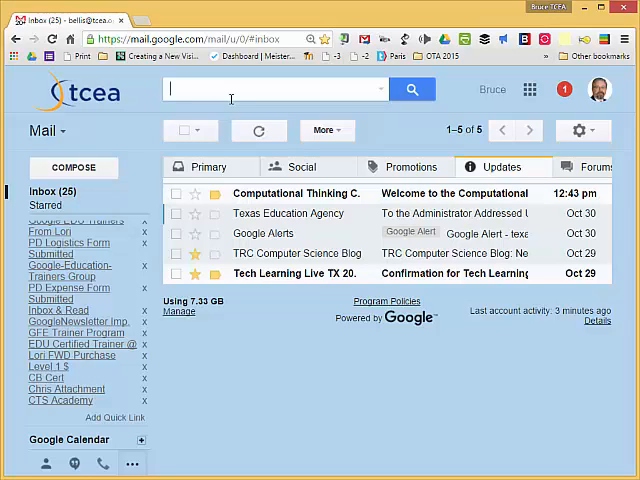
pyautogui.moveTo(384, 92)
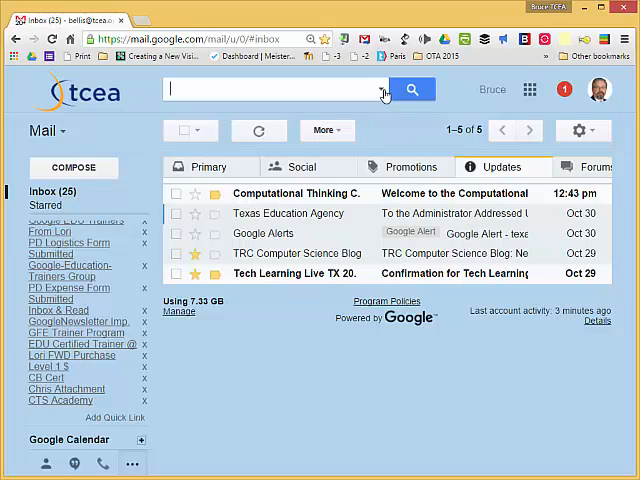
pyautogui.click(384, 88)
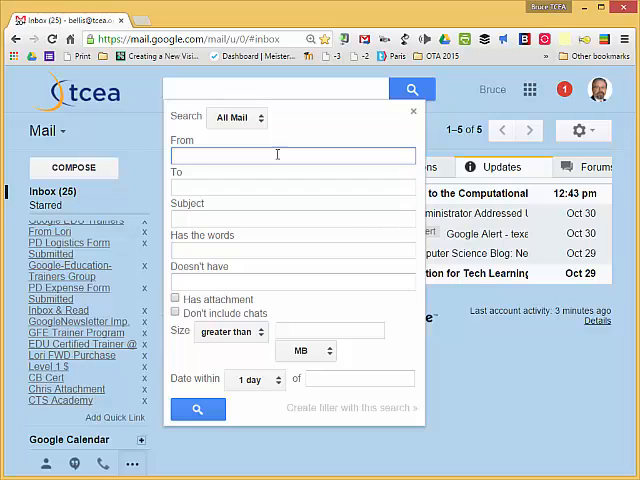
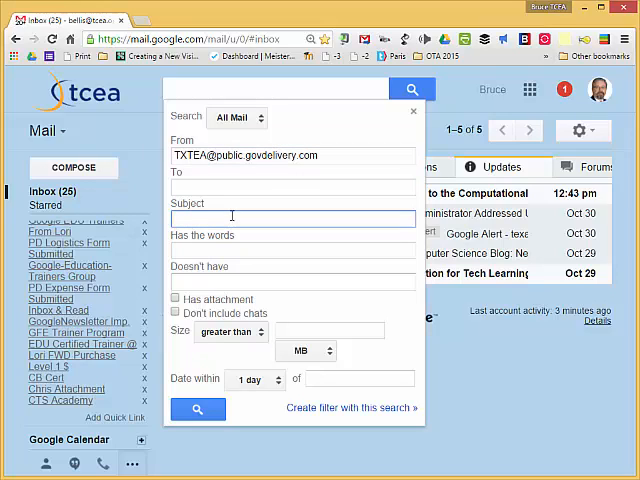
pyautogui.write('T')
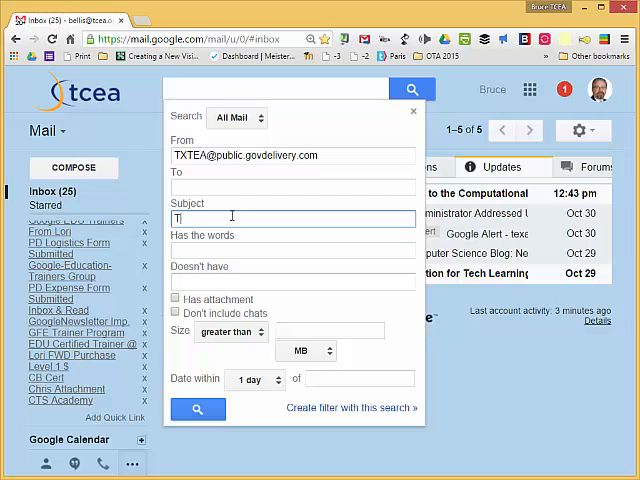
pyautogui.write('o the Ad')
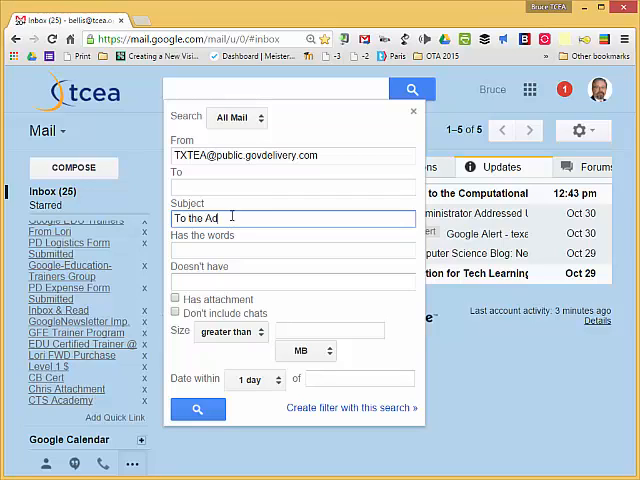
pyautogui.write('ministrator')
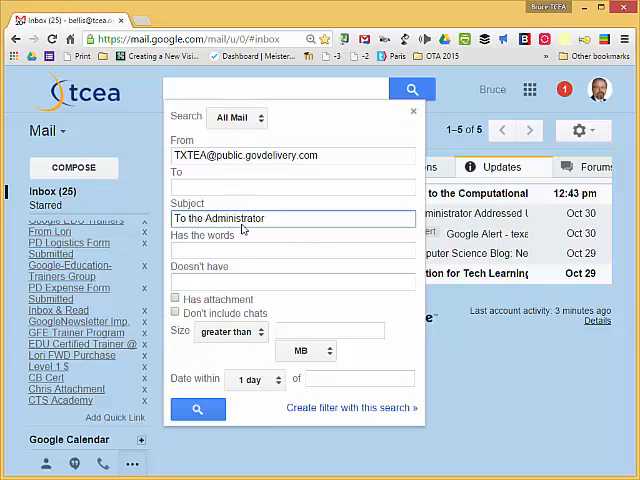
pyautogui.moveTo(198, 410)
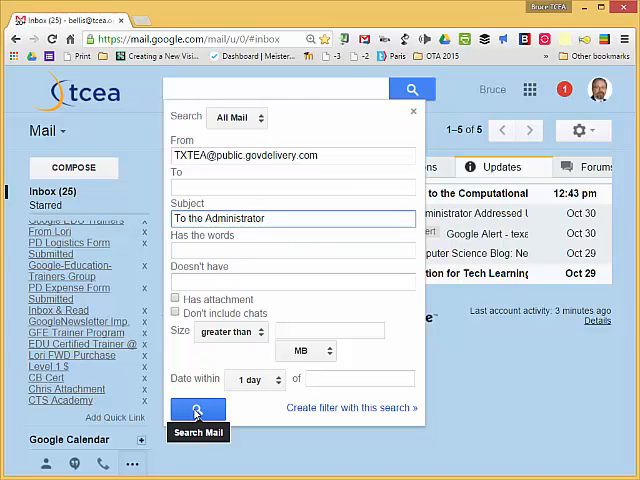
pyautogui.click(196, 412)
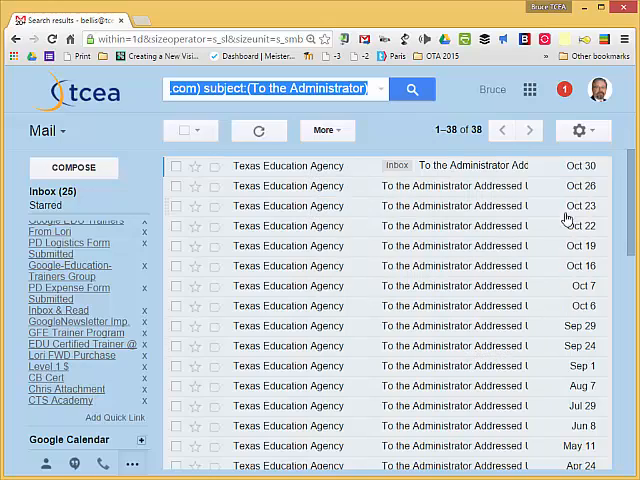
# Step: Save the search as a quick link named 'TEA to the Admin'
pyautogui.scroll(-3)
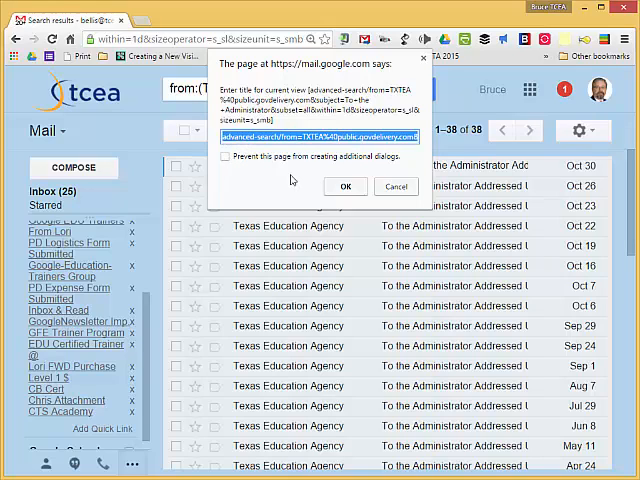
pyautogui.write('TEA To the A')
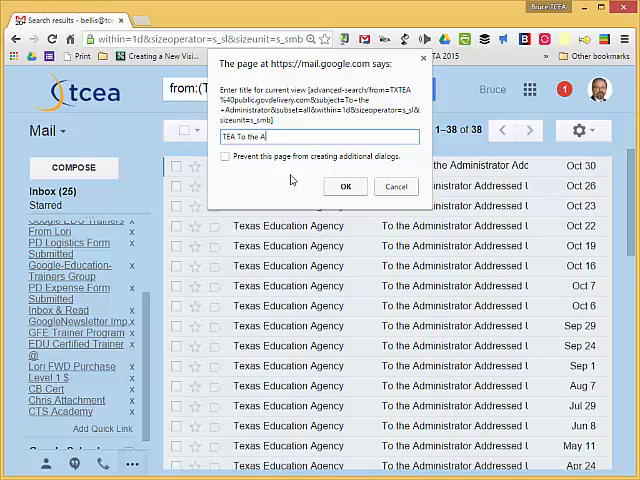
pyautogui.write('dmin')
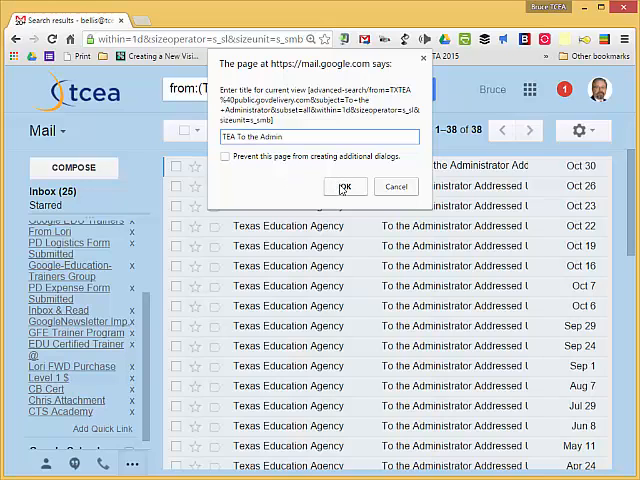
pyautogui.click(344, 188)
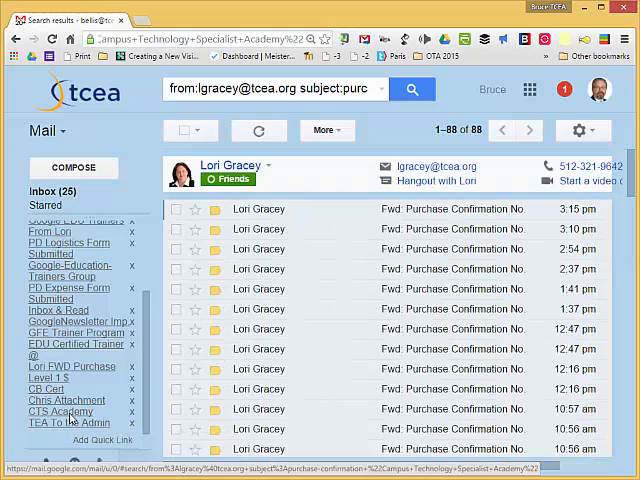
# Step: Reopen the 'TEA To the Admin' quick link to list the 38 matching messages
pyautogui.click(68, 400)
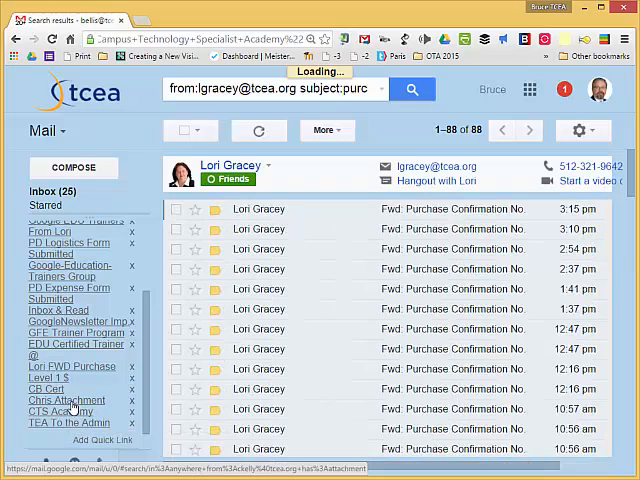
pyautogui.click(68, 400)
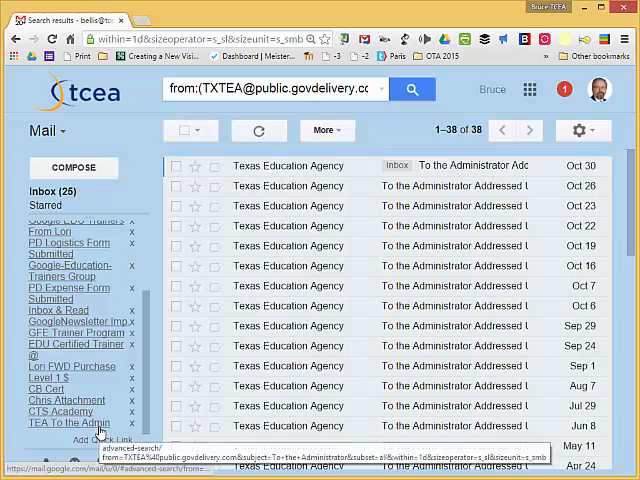
pyautogui.moveTo(132, 332)
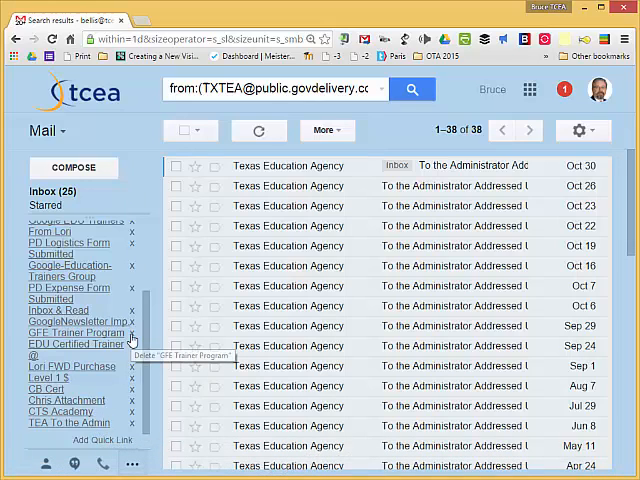